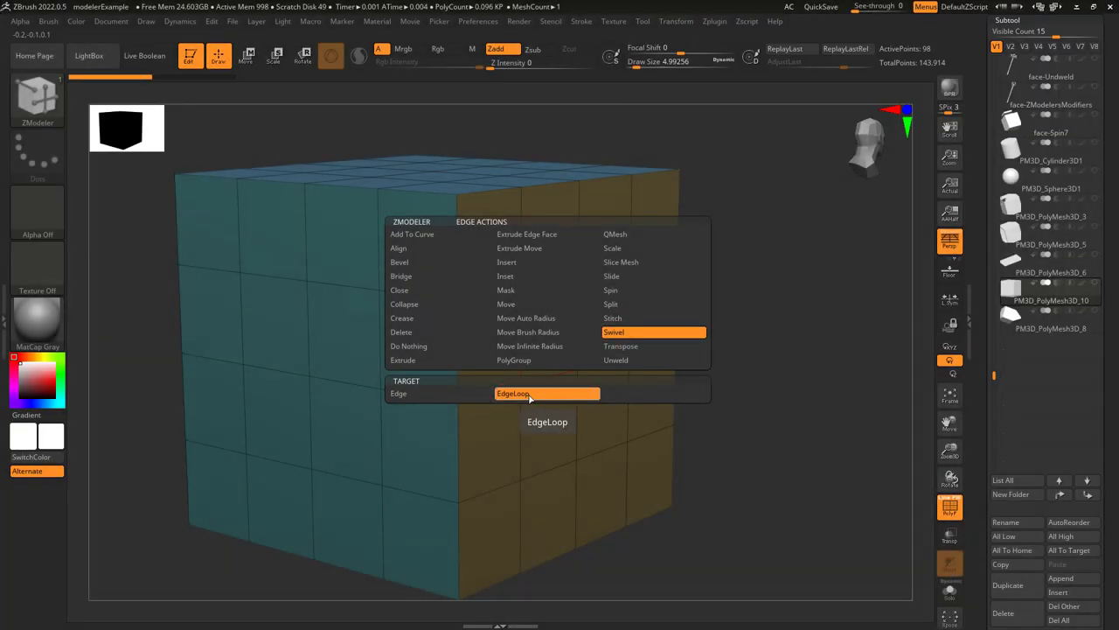
# Set the ZModeler edge action to Swivel with EdgeLoop target
pyautogui.click(613, 333)
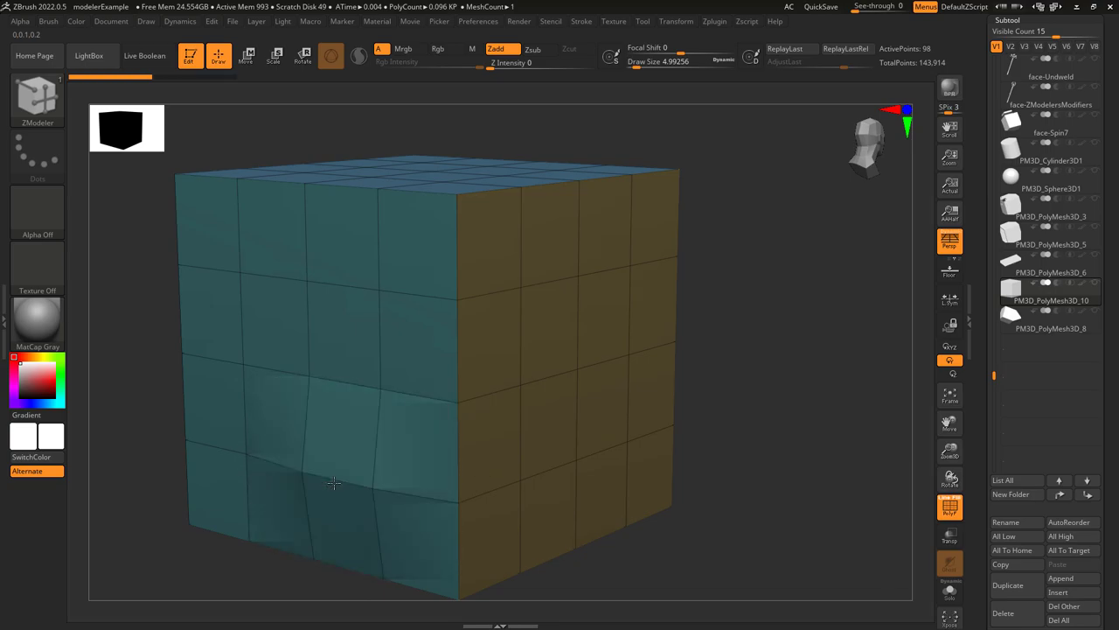
# Delete a block of front faces, then swivel the edge above the opening outward
pyautogui.click(332, 416)
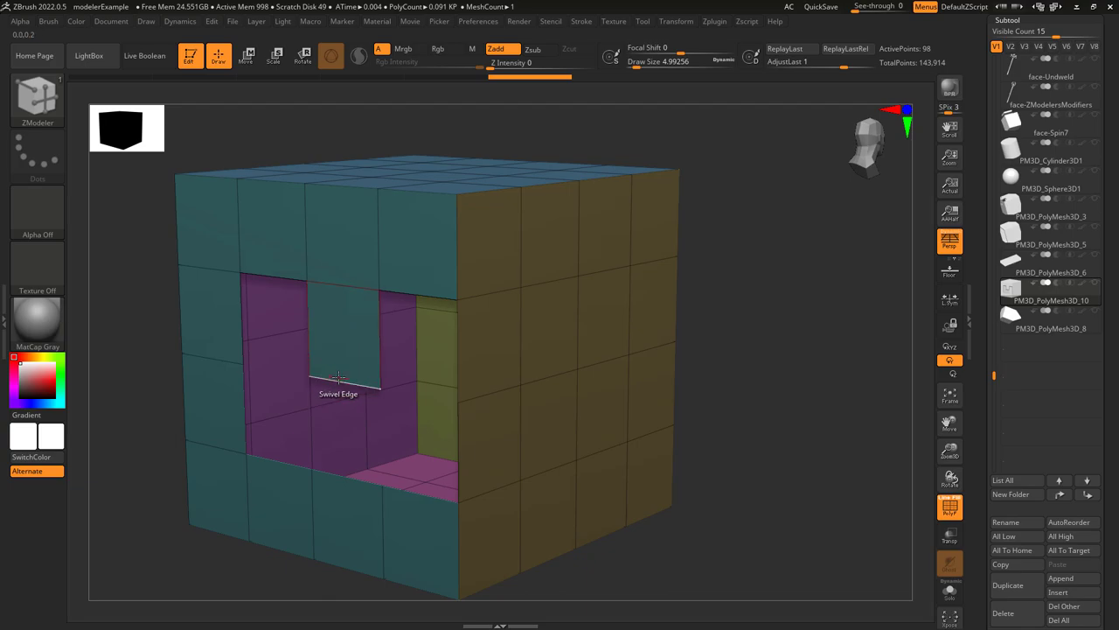
pyautogui.moveTo(339, 376); pyautogui.dragTo(461, 476)
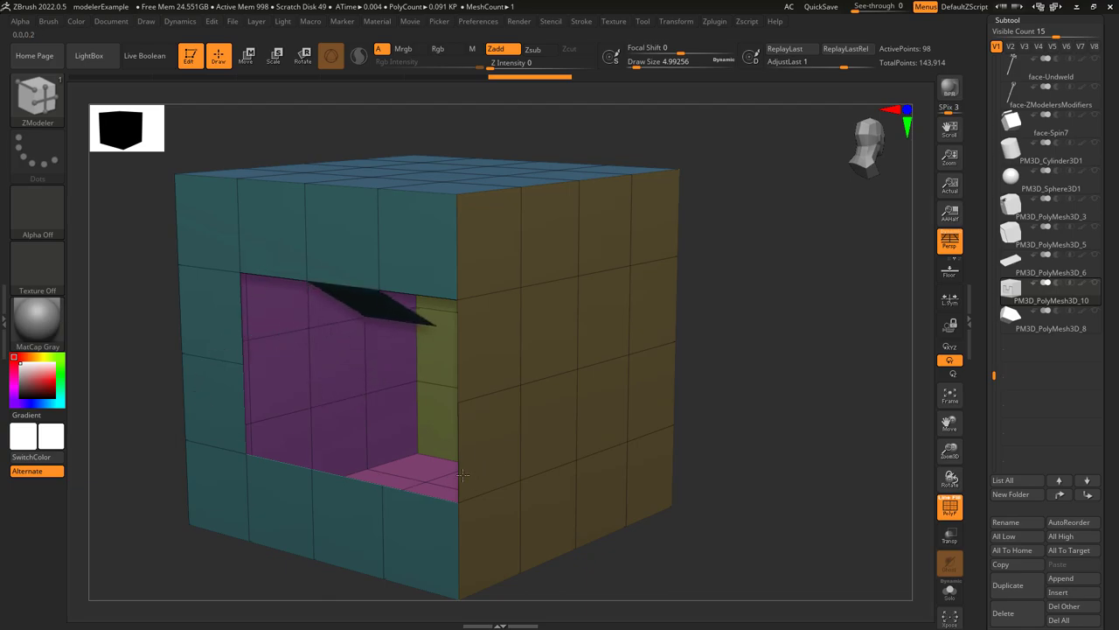